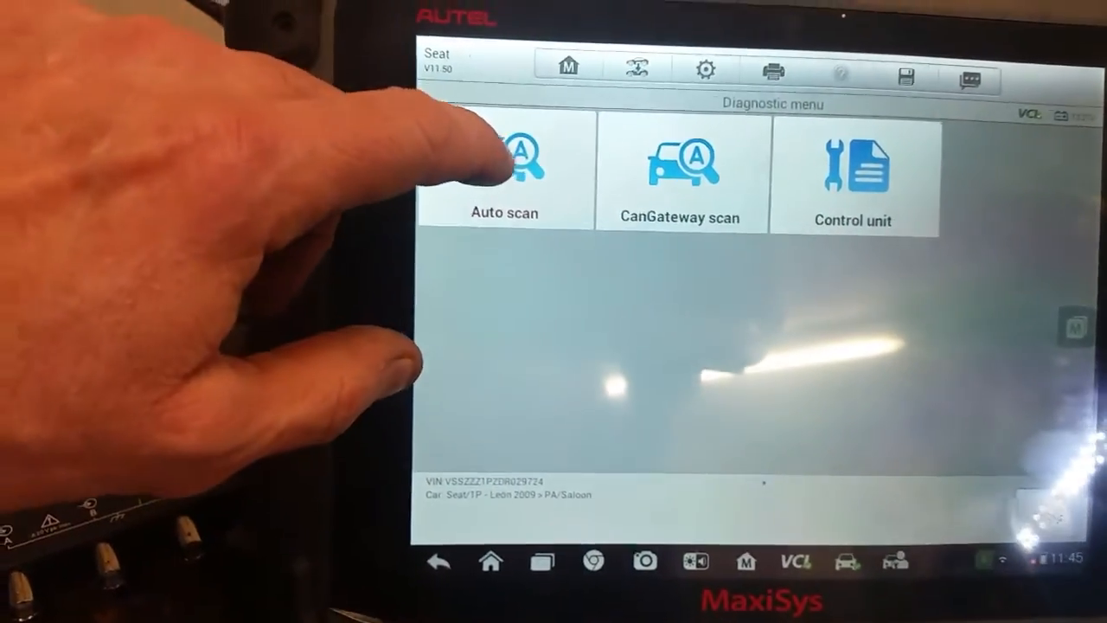
- Start and stop an Auto scan, then choose the engine control unit under Diagnosis
click(503, 164)
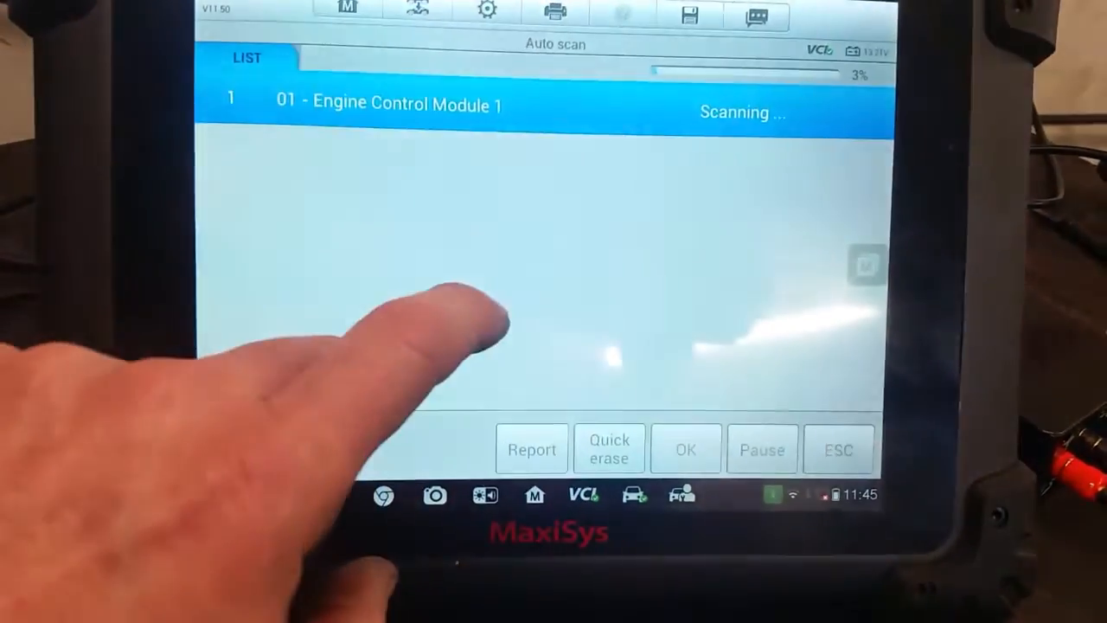
click(837, 450)
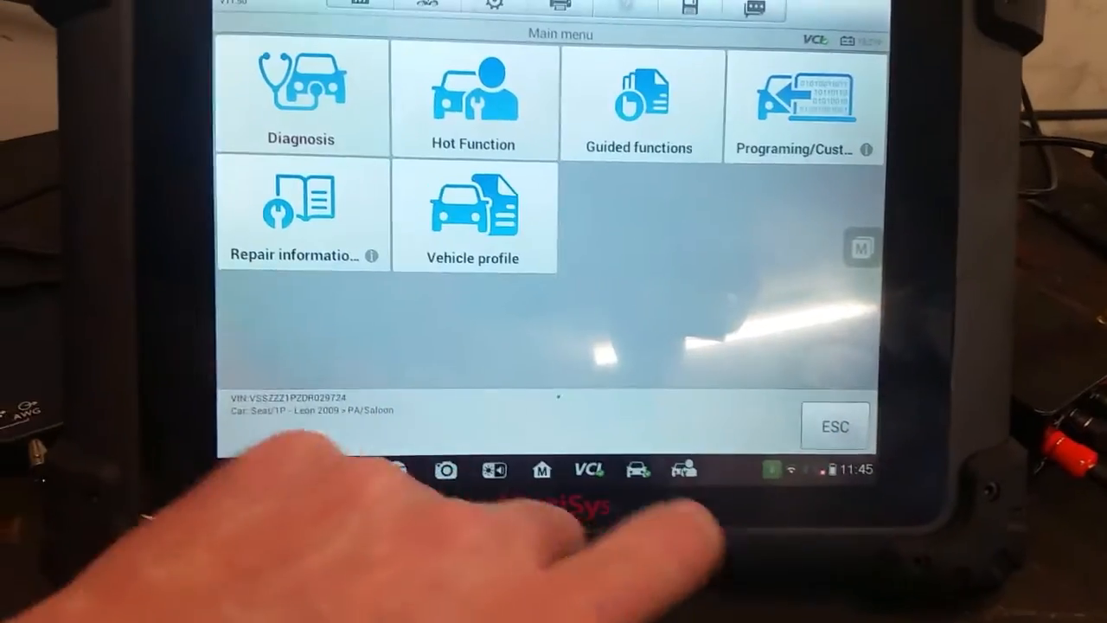
click(301, 95)
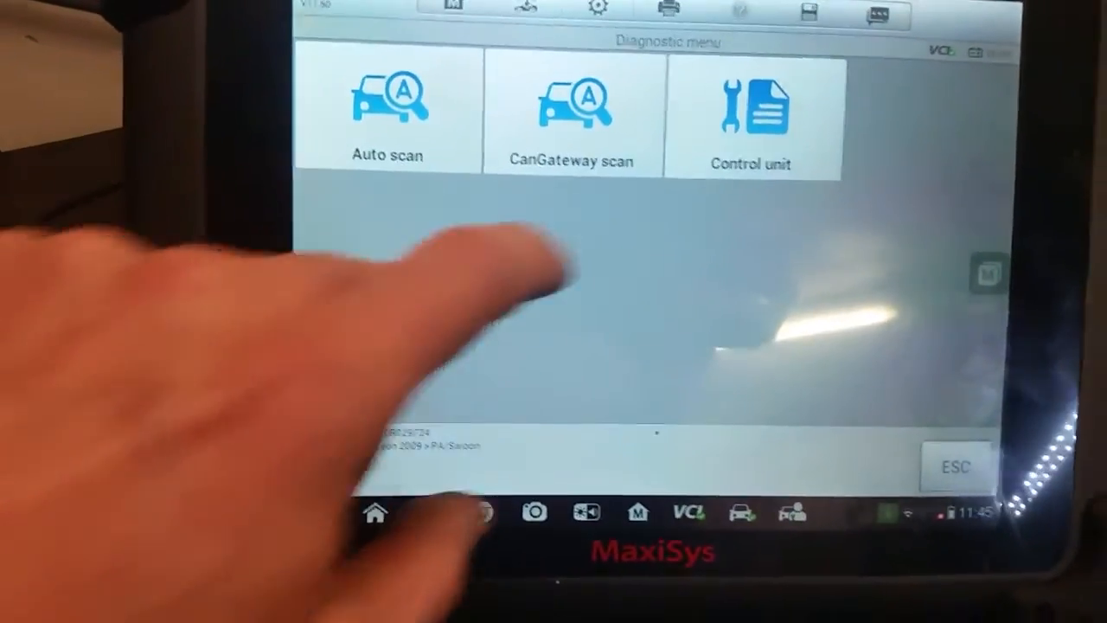
click(751, 117)
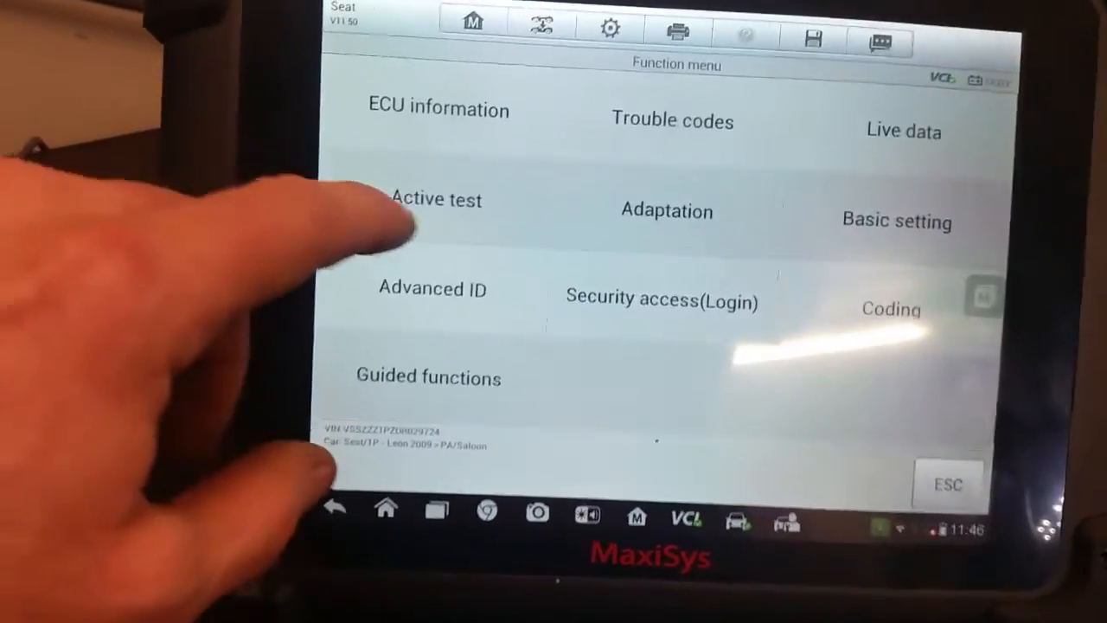
- Run the Electric fuel pump (FP) relay active test on the engine module
click(436, 199)
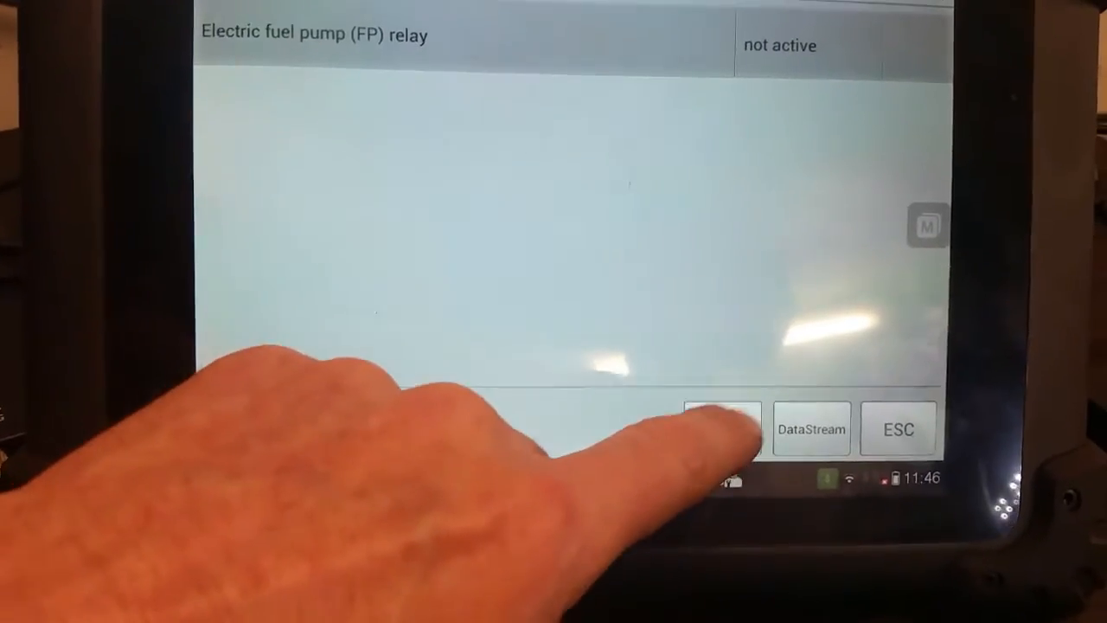
click(723, 429)
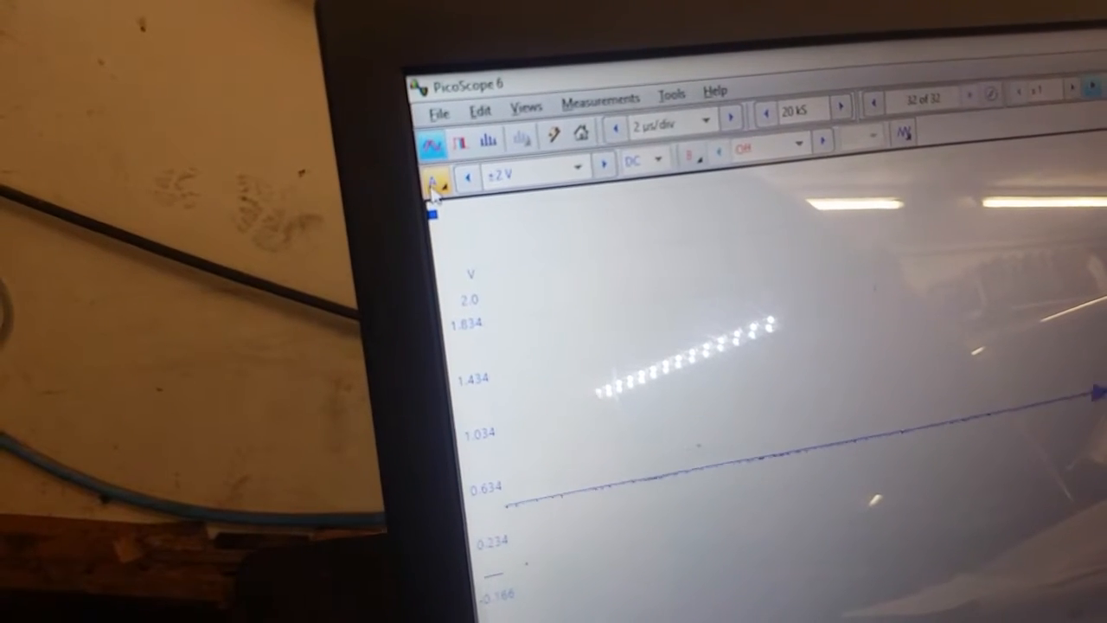
- Show the channel's probe list down to the Library's 100psi pressure transducer
click(415, 169)
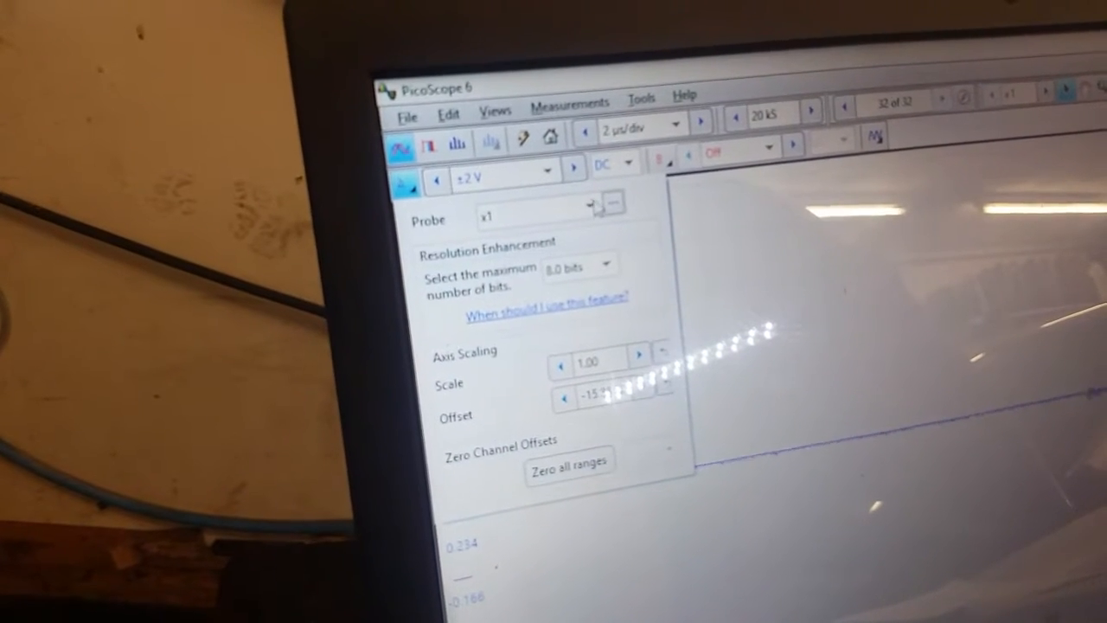
click(589, 206)
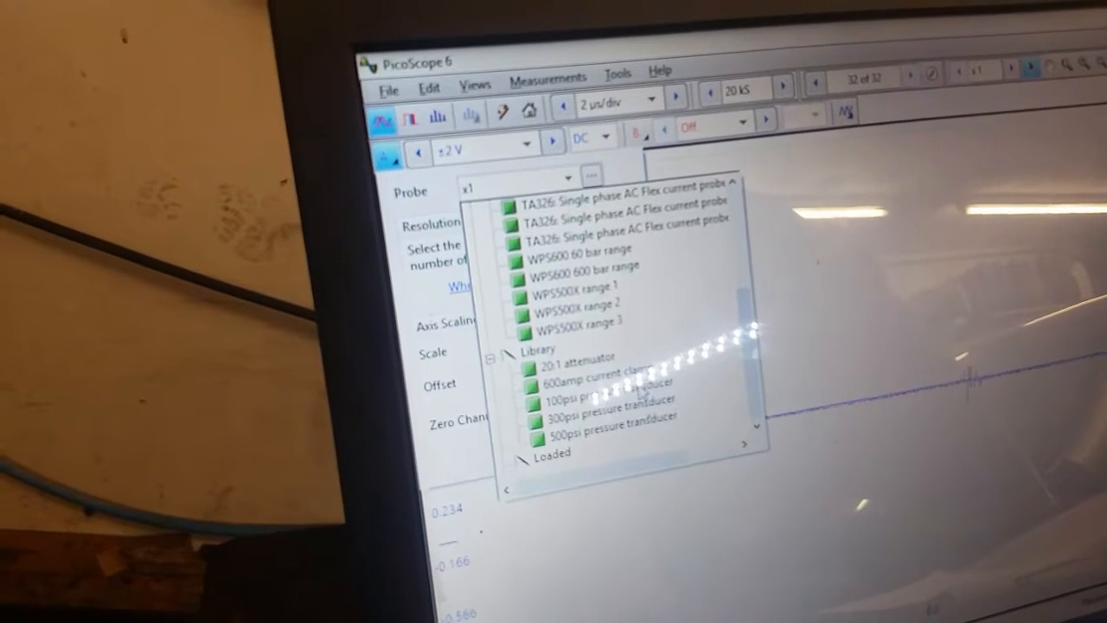
click(606, 398)
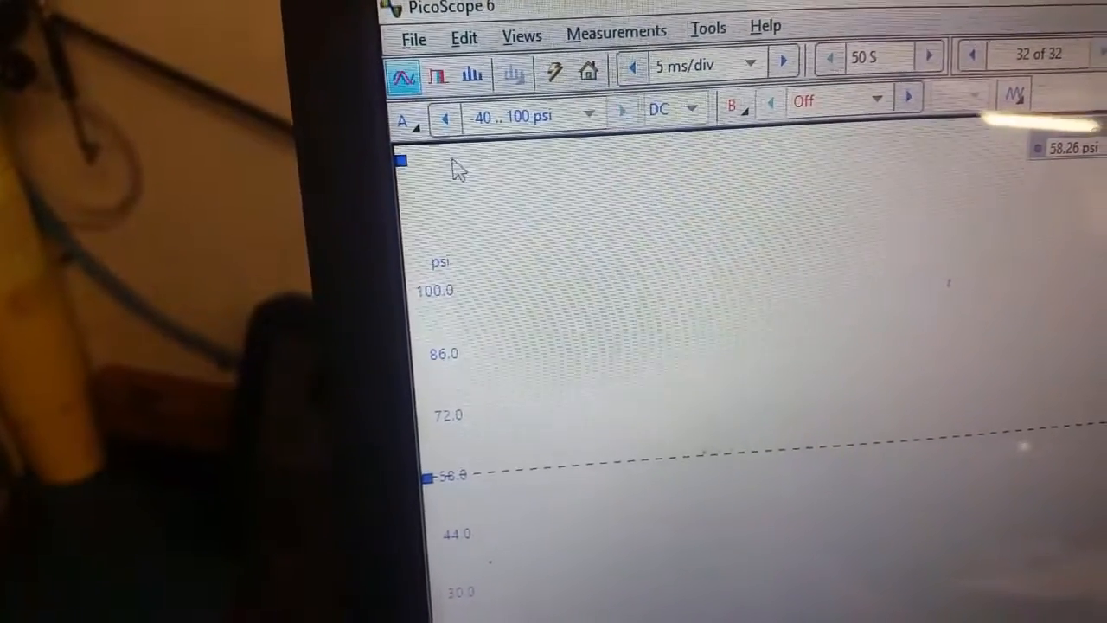
click(401, 120)
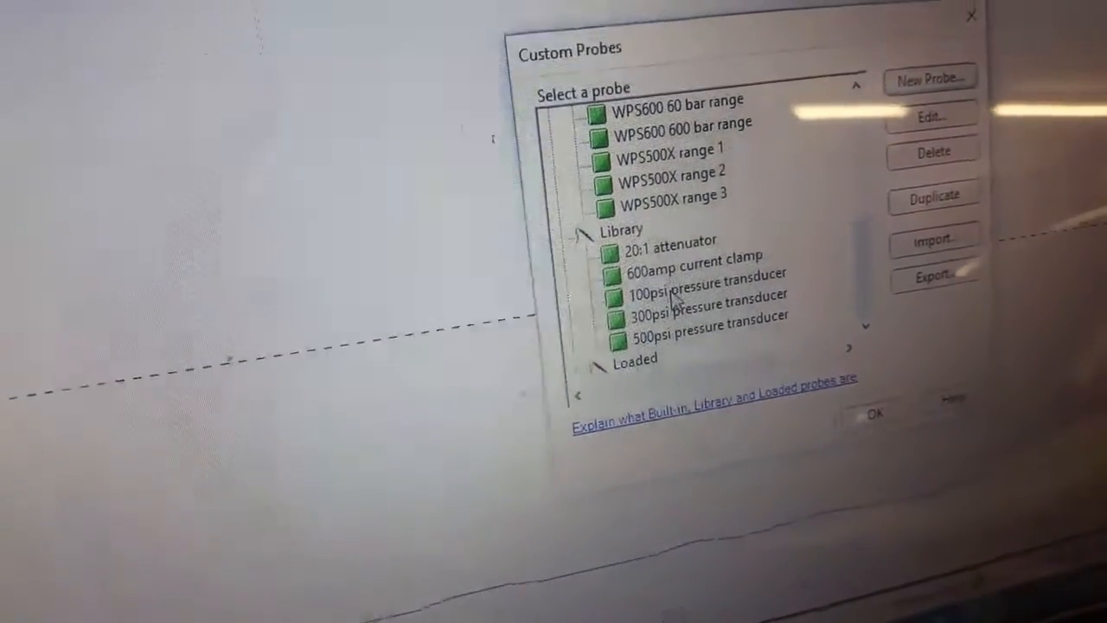
- Select the '100psi pressure transducer' in Custom Probes and edit it
click(700, 290)
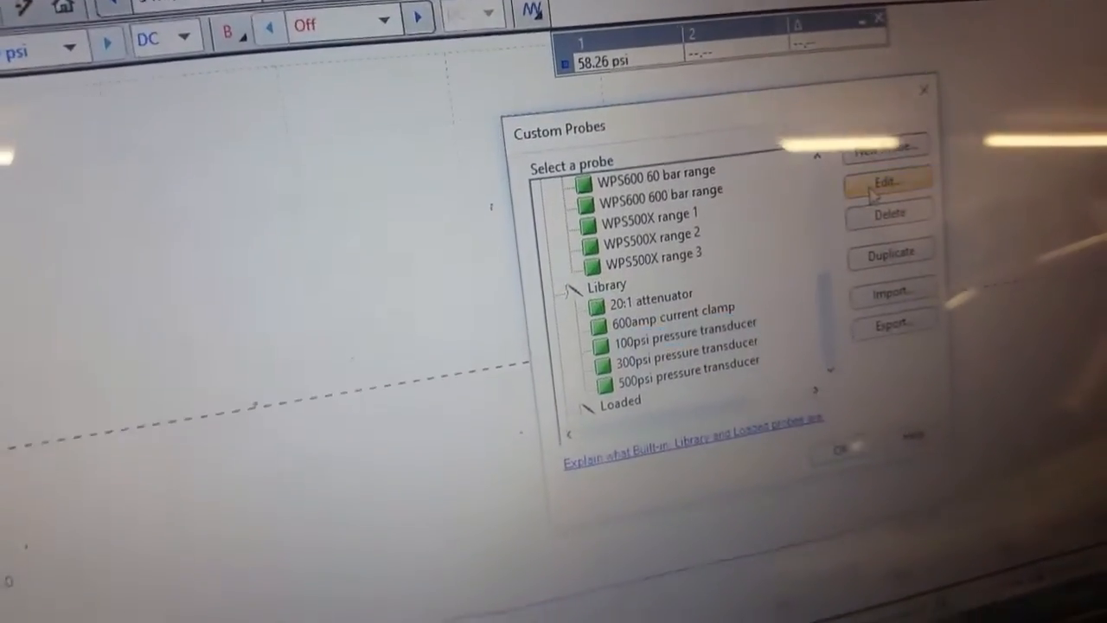
click(886, 182)
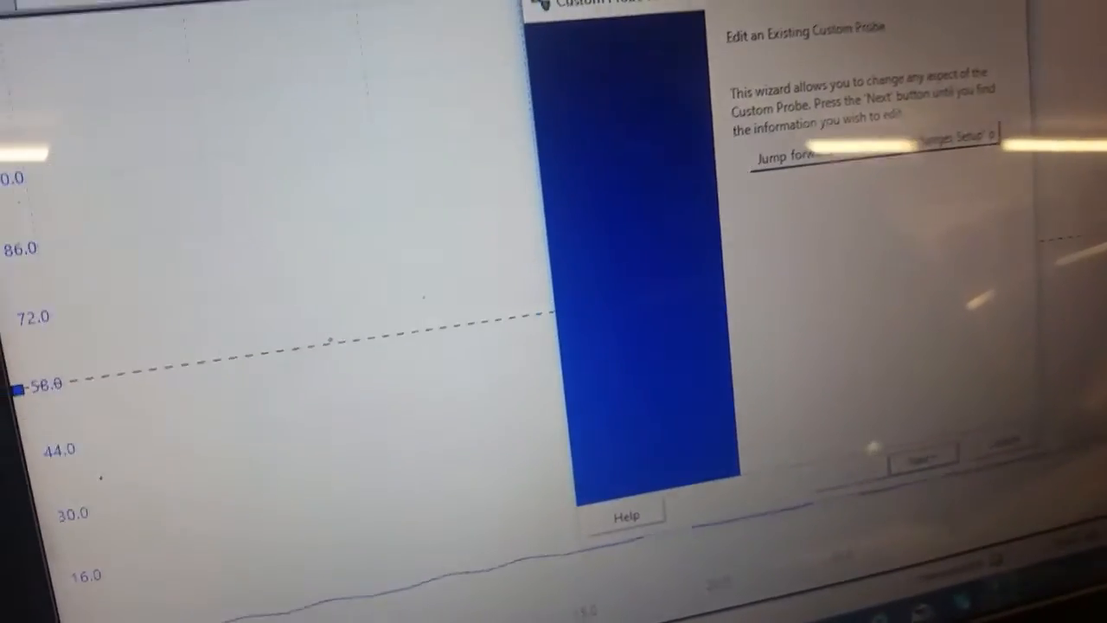
- Step through the probe's configuration pages and close the Custom Probes dialog
click(920, 458)
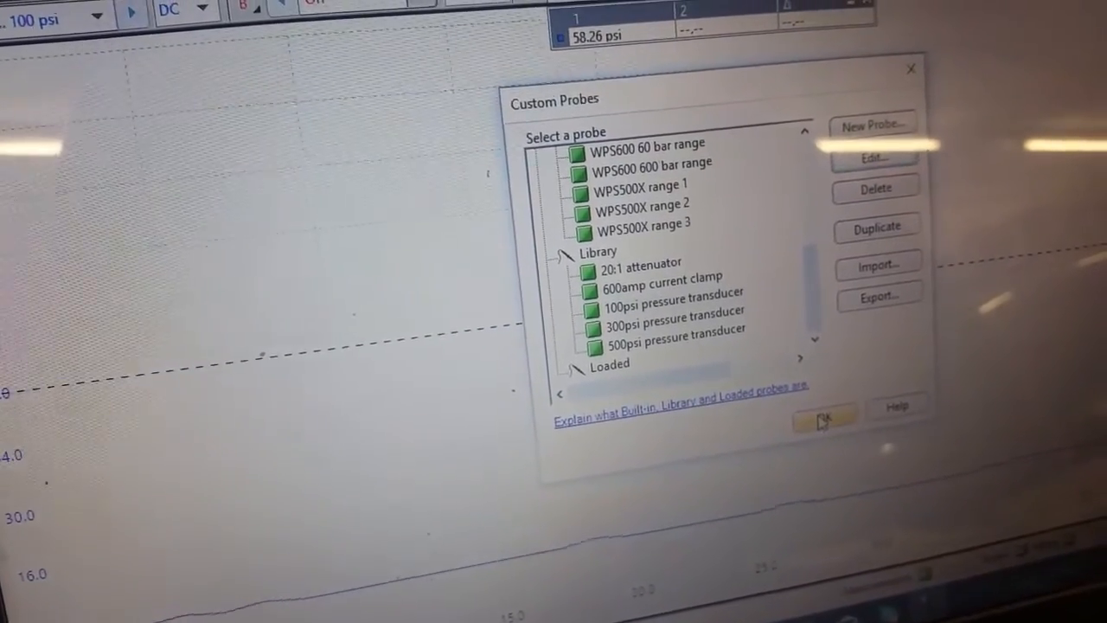
click(820, 413)
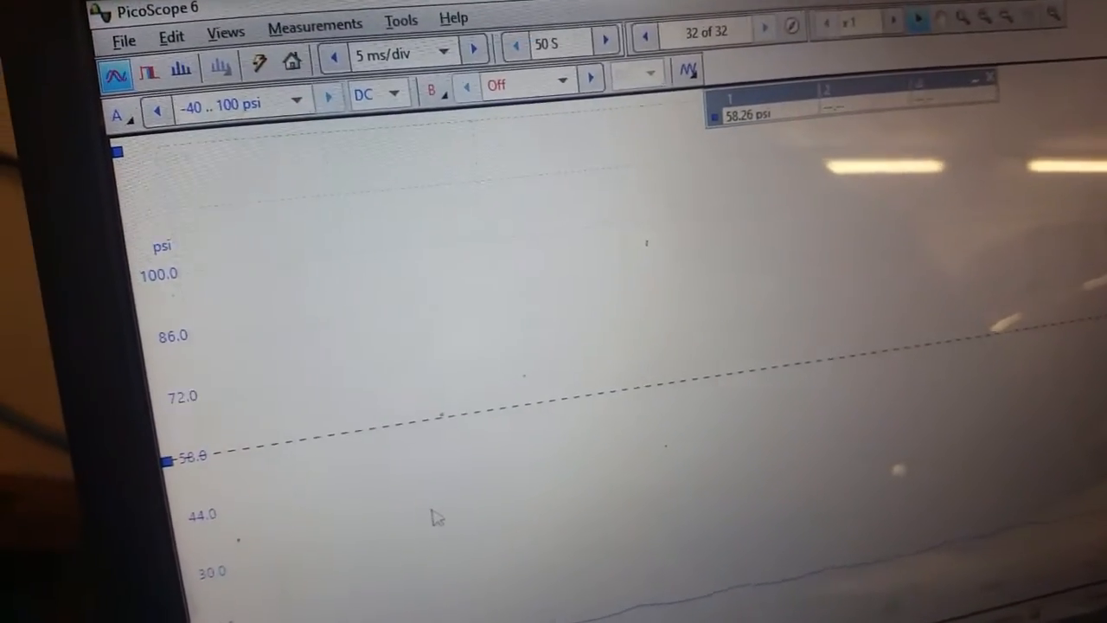